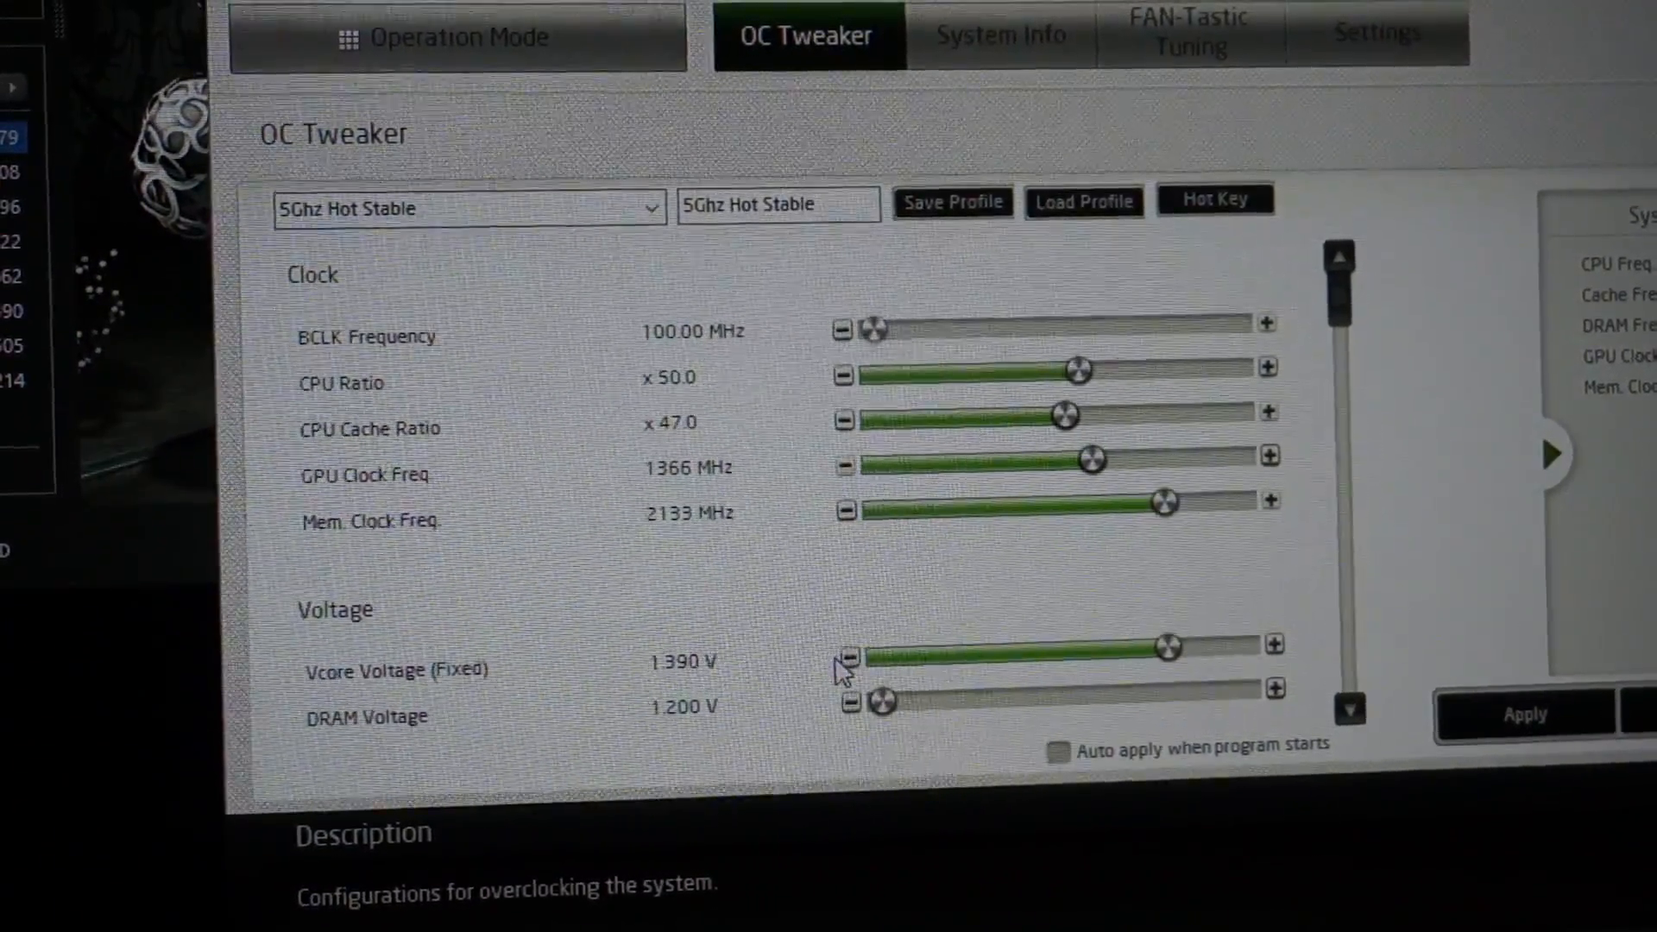
Reduce the fixed Vcore voltage one step, from 1.390 V to 1.385 V
left_click(846, 656)
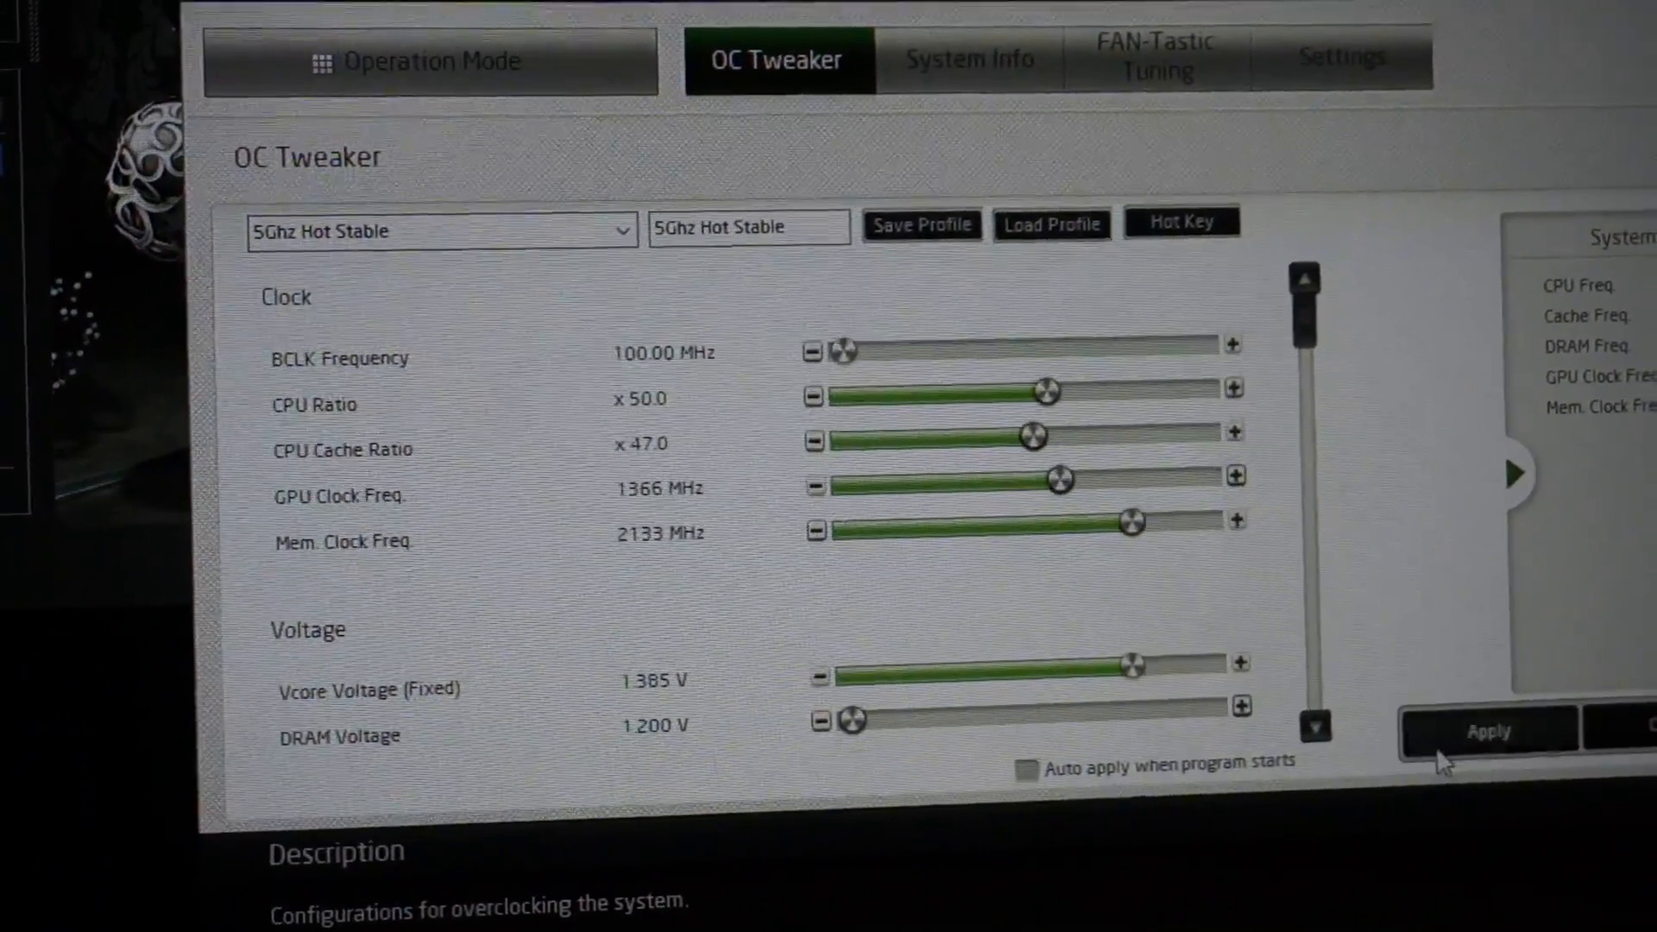